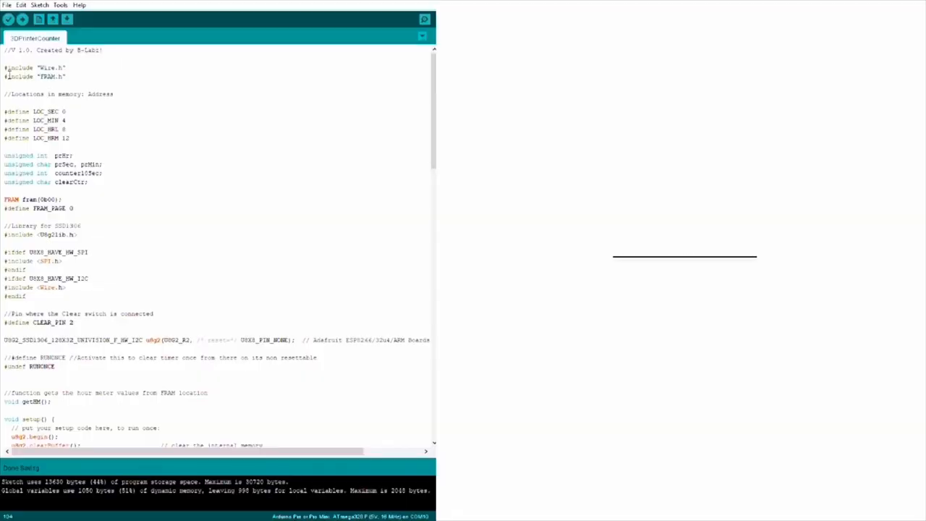
# Highlight the memory address definitions, review writeHM and getHM, then upload the sketch to the Pro Mini.
pyautogui.moveTo(4, 67); pyautogui.dragTo(68, 77)
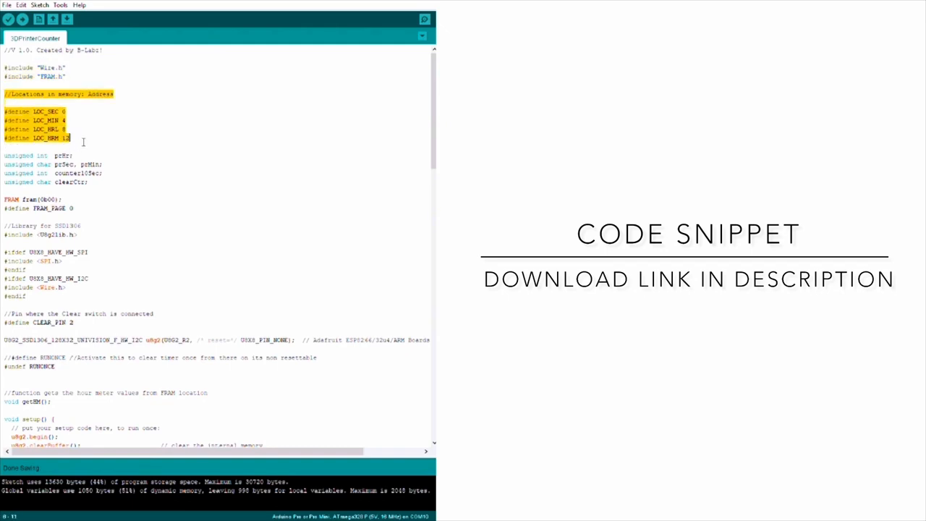
pyautogui.scroll(-3)
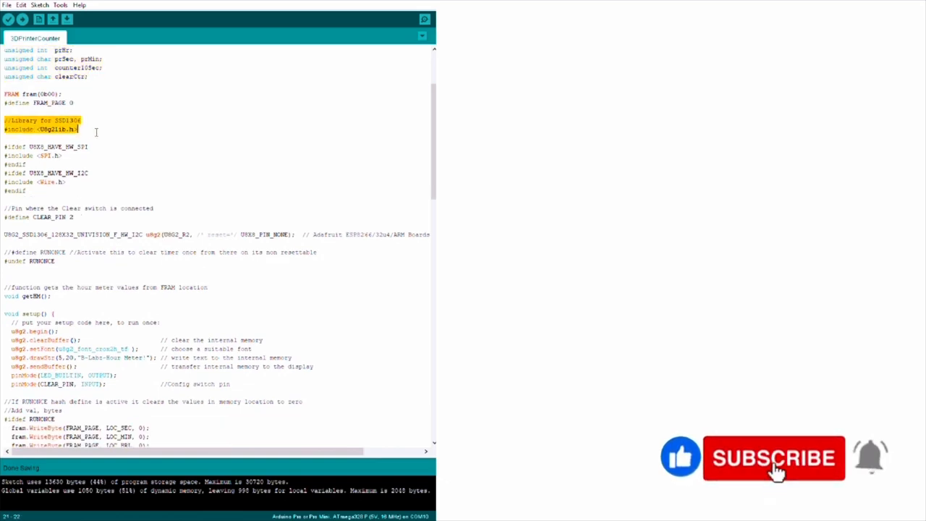
pyautogui.scroll(-3)
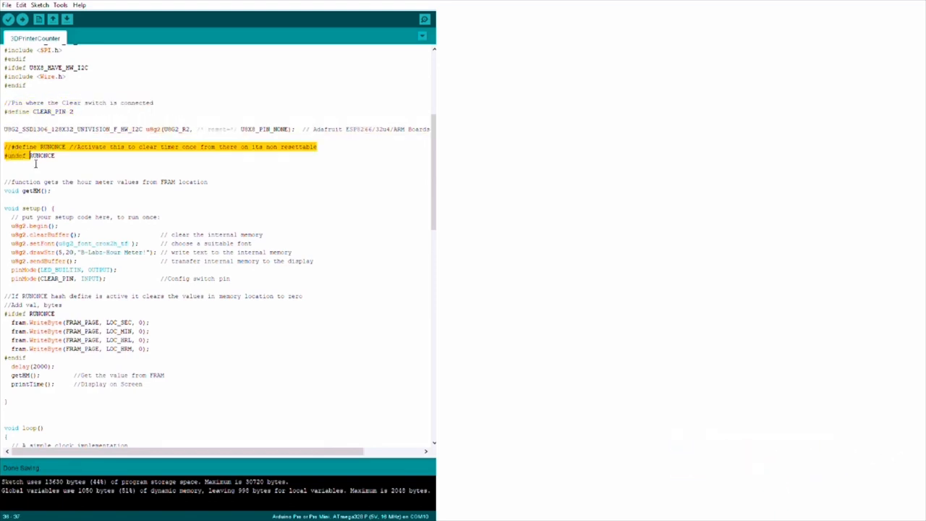
pyautogui.scroll(-3)
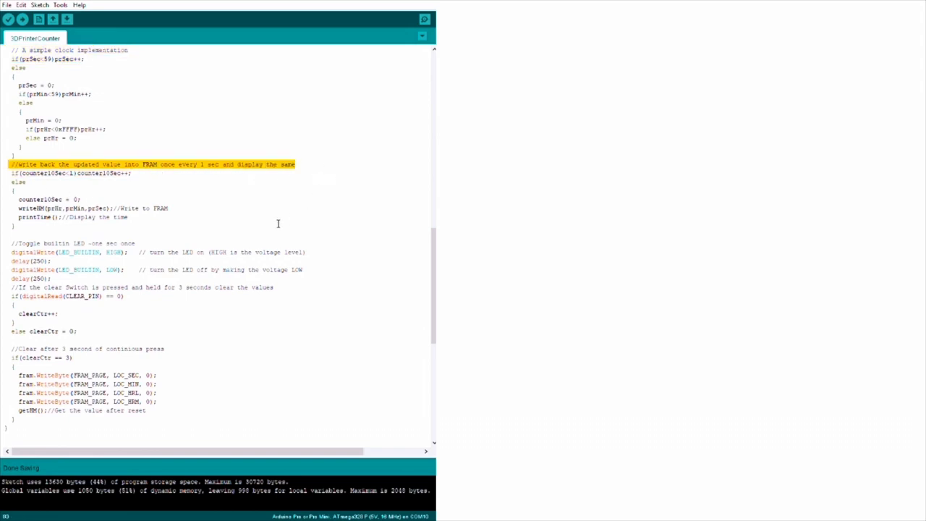
pyautogui.scroll(-3)
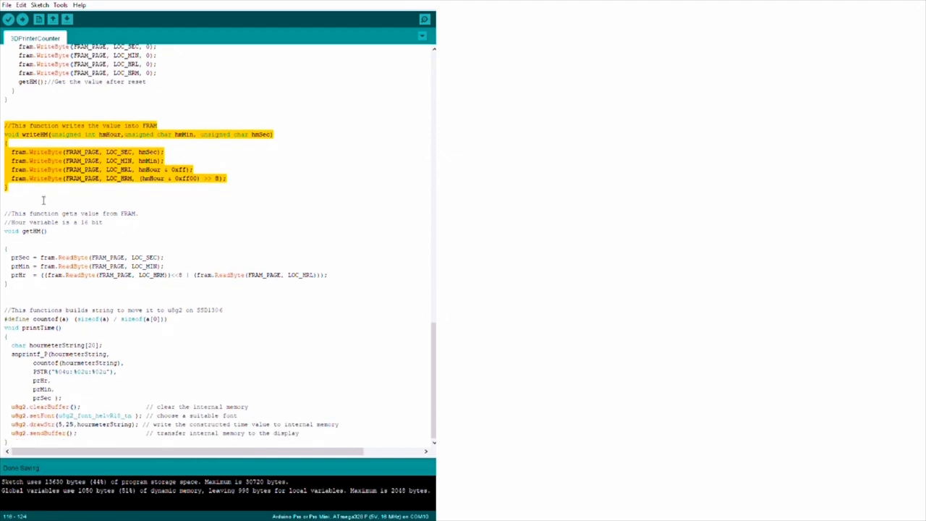
pyautogui.scroll(3)
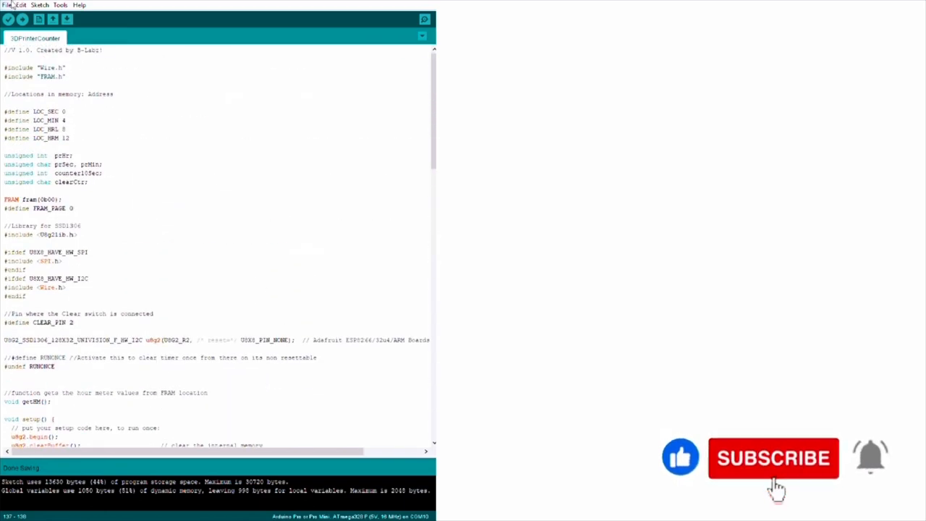
pyautogui.click(8, 20)
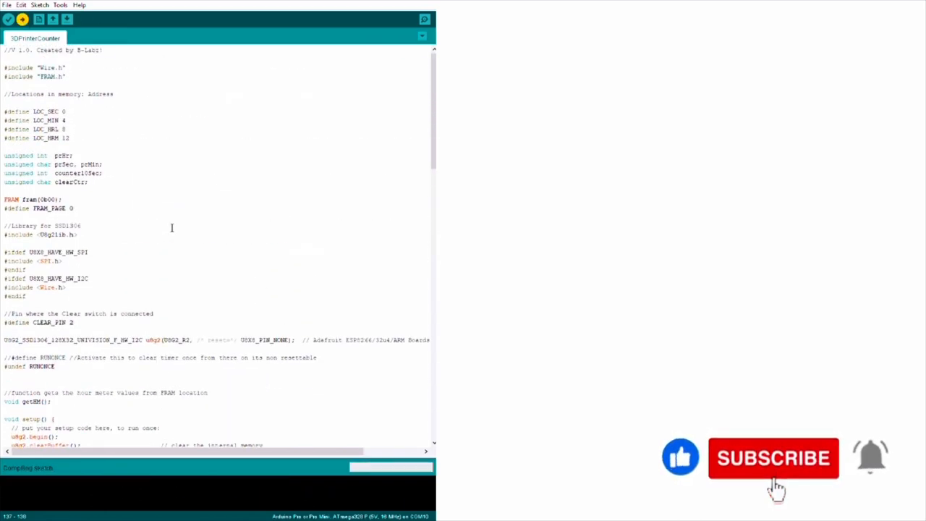